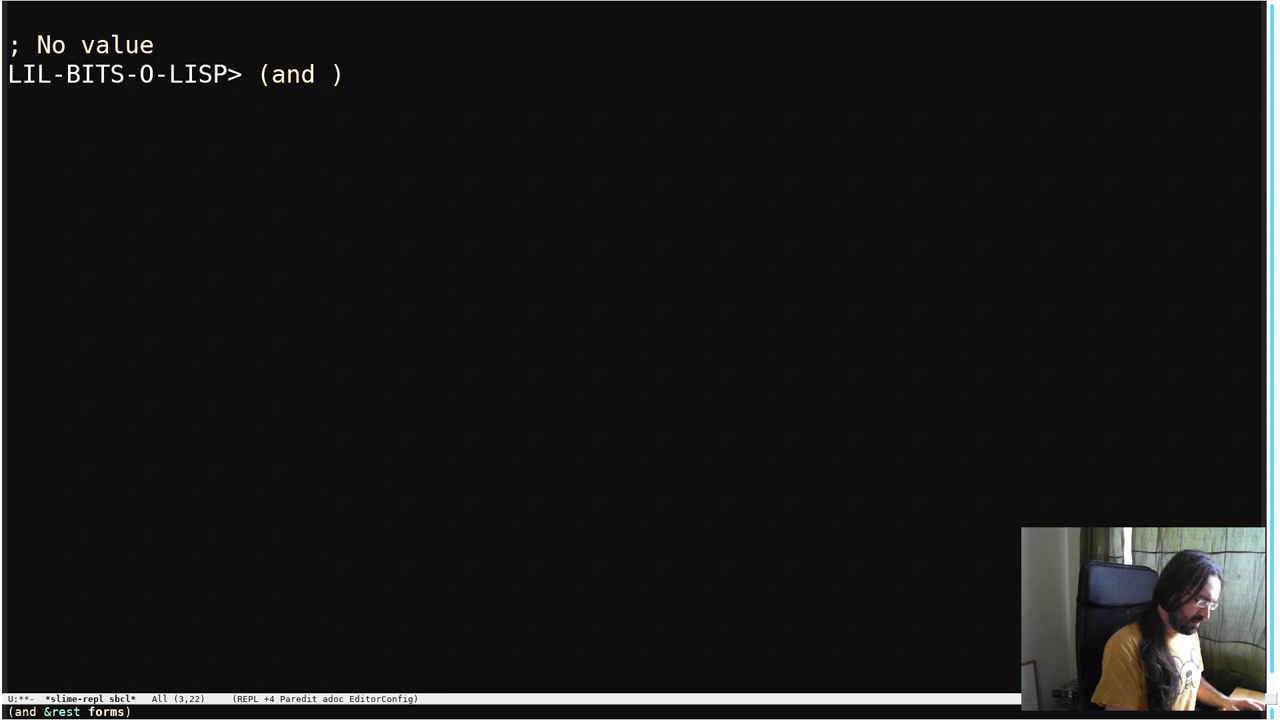
Evaluate (and 1 :a "foo") at the REPL so it returns "foo".
type("(>")
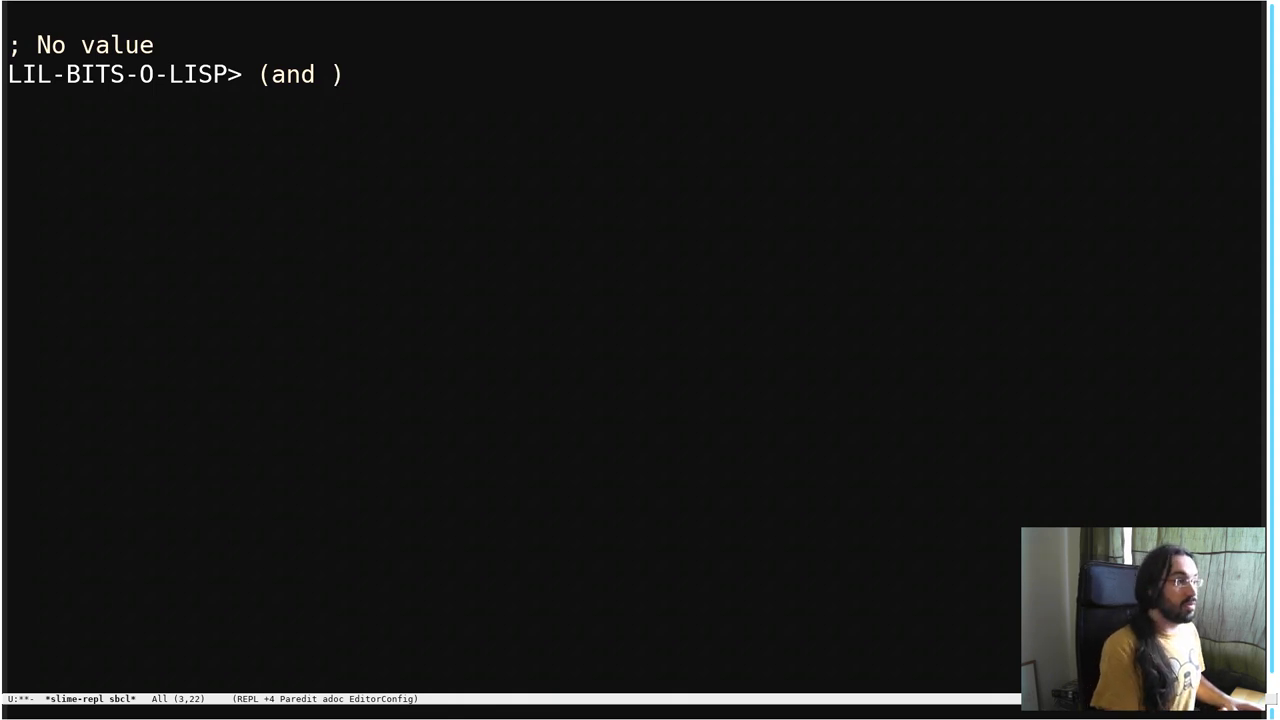
type("1 :a \"foo")
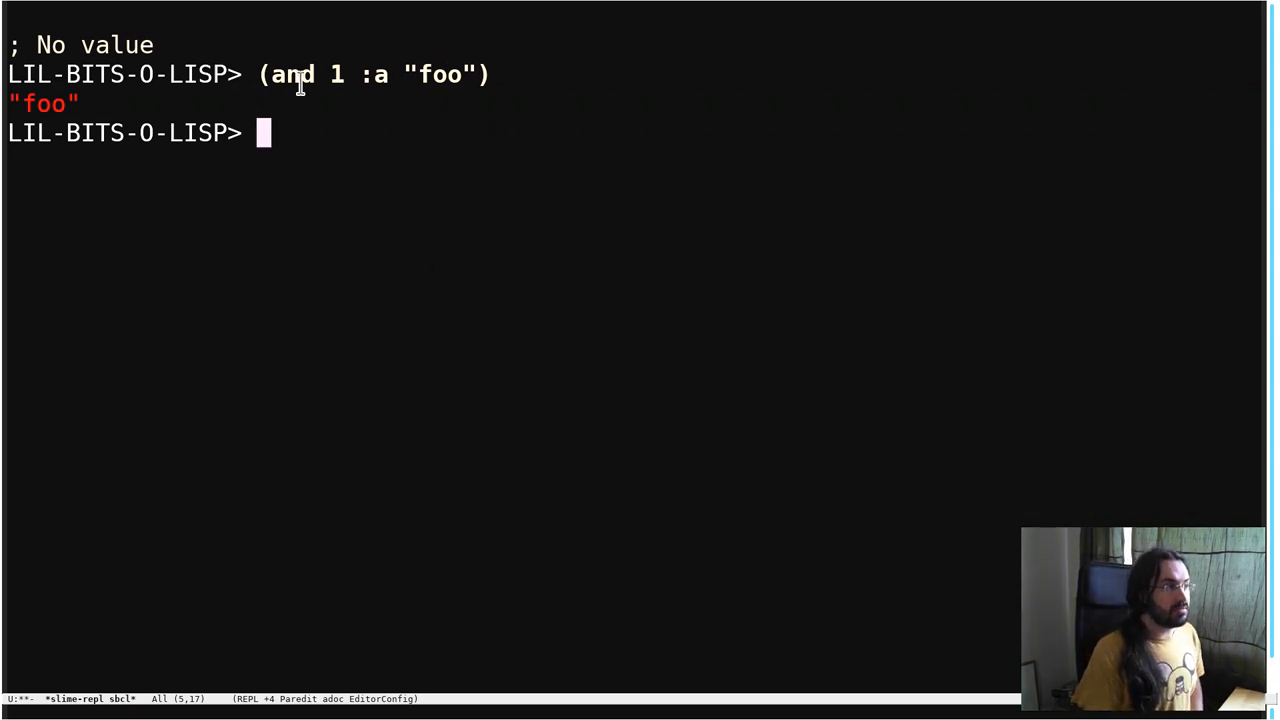
mouse_move(252, 120)
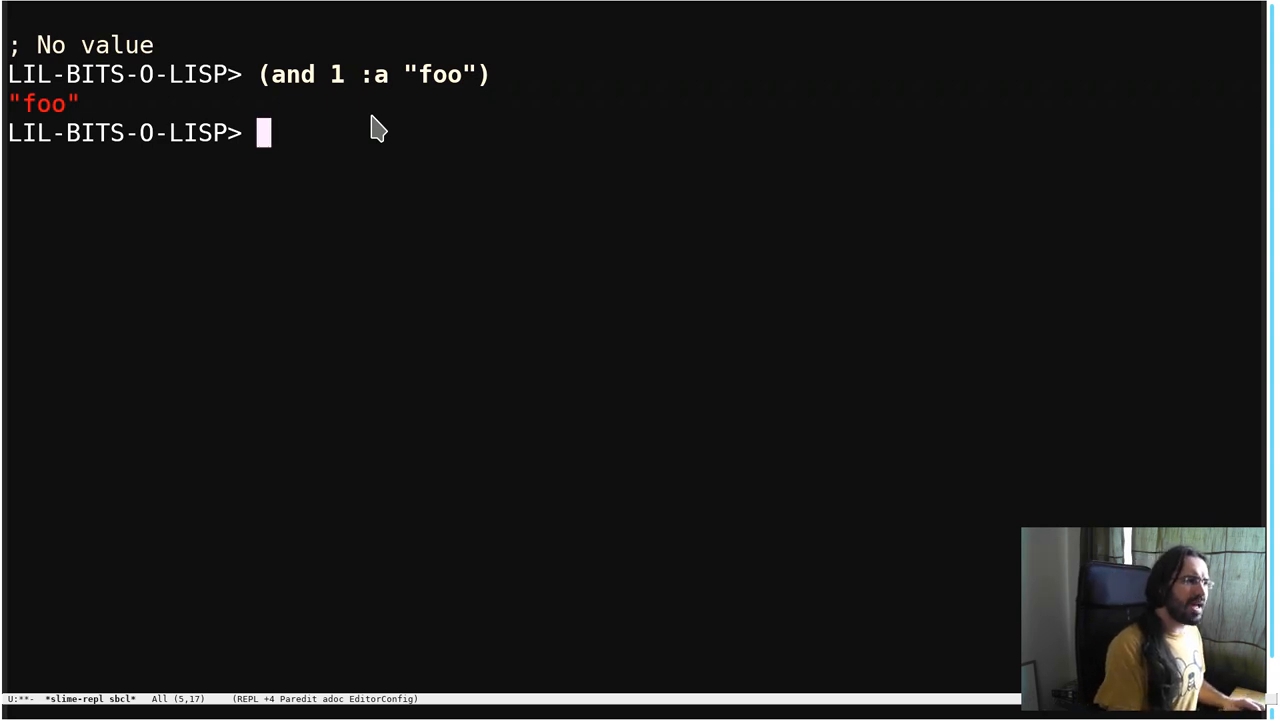
Evaluate '(1 :a "foo"), then (every #'and '(1 :a "foo")), which signals an undefined-function error for AND.
type("(1 :a \"foo\"))")
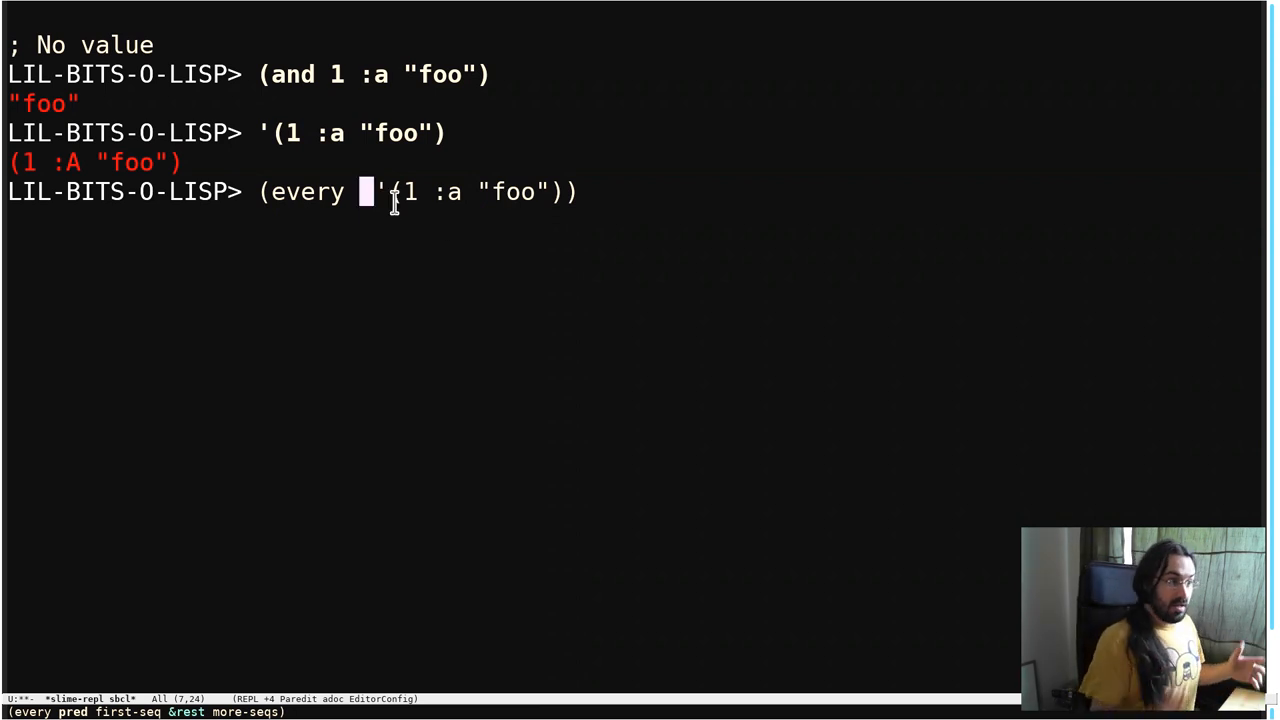
type("#'and")
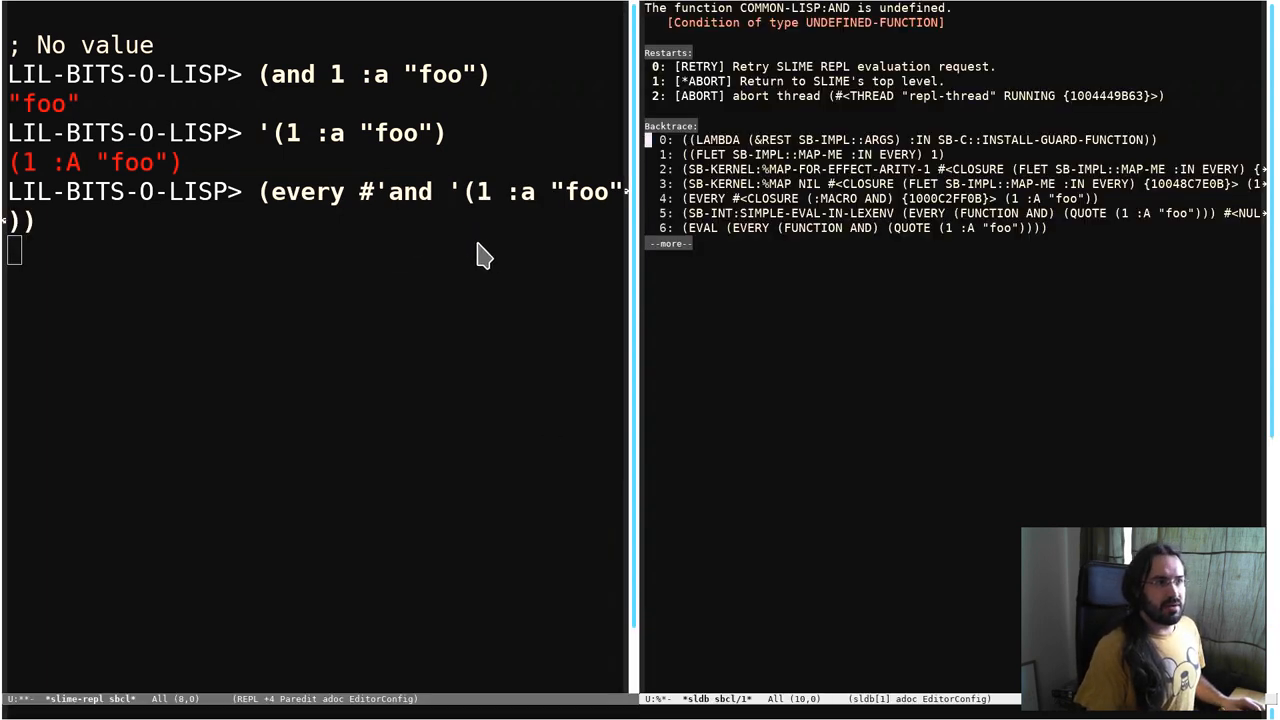
mouse_move(900, 120)
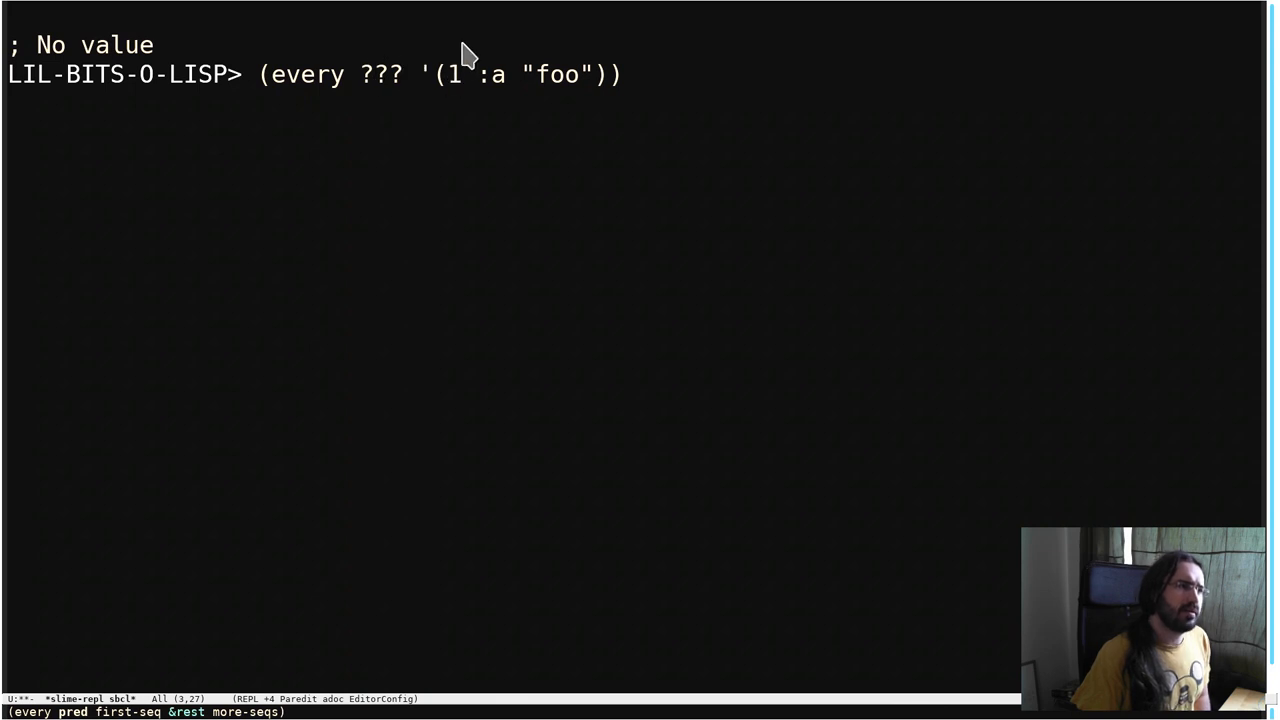
mouse_move(540, 62)
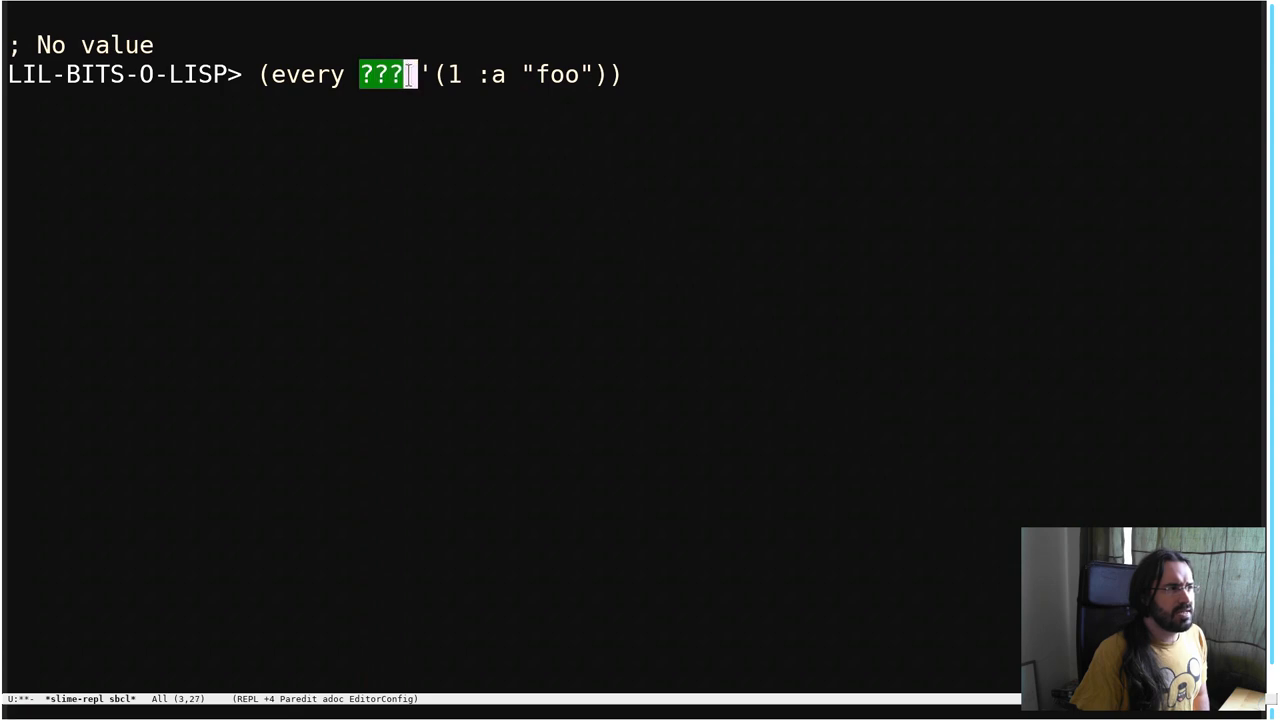
mouse_move(450, 74)
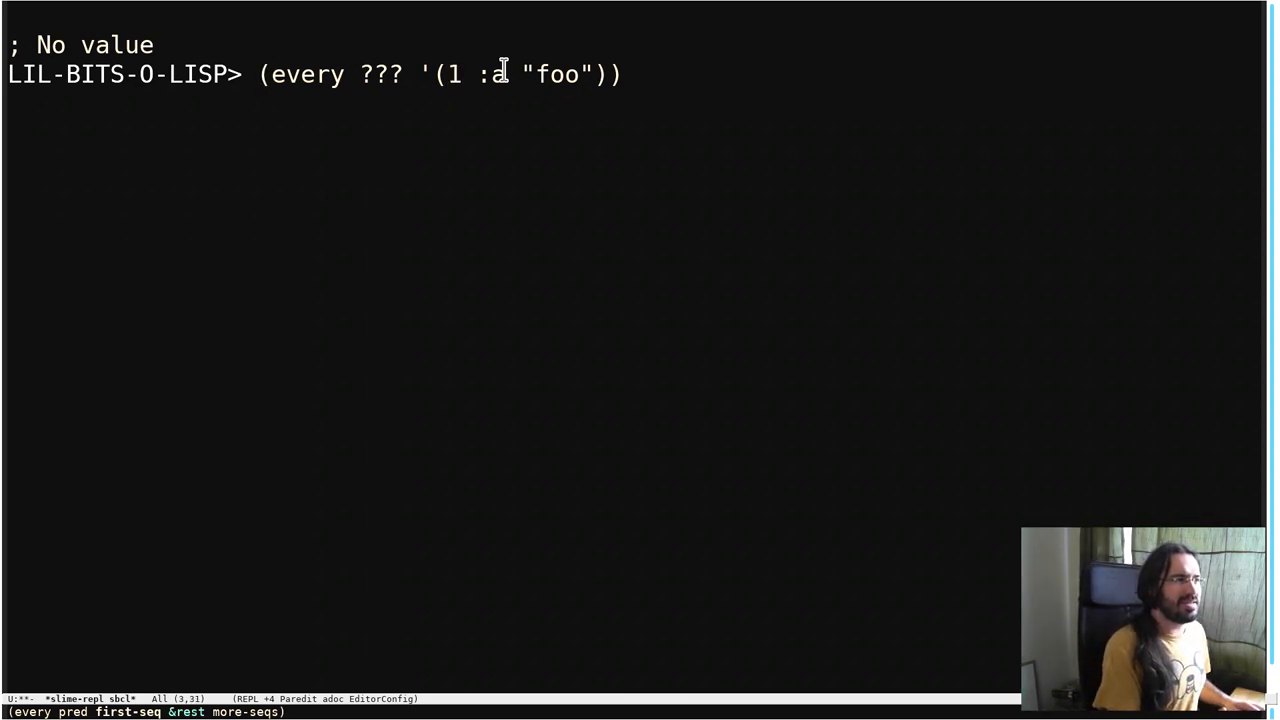
Start replacing the ??? placeholder in (every ??? '(1 :a "foo")) with #'i.
type("#'i")
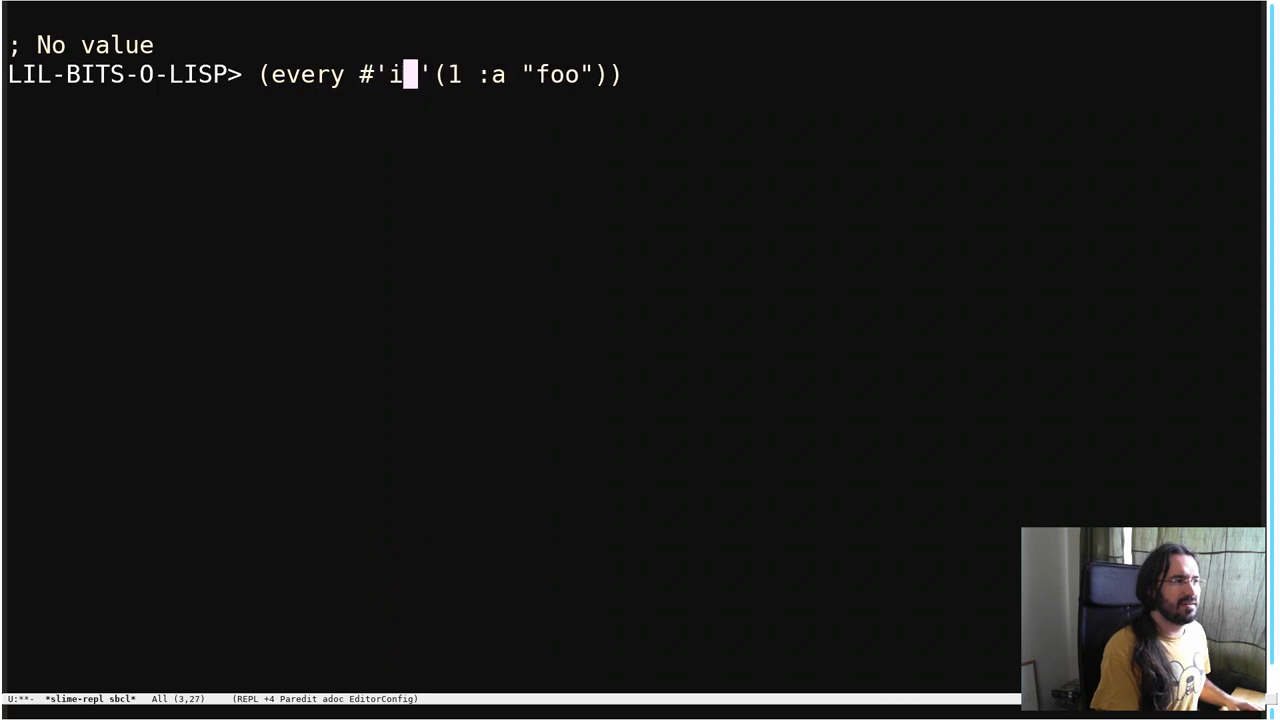
Evaluate (every #'identity ...) returning T for (1 :a "foo") and NIL for (1 nil "foo"), then begin (identity ).
type("dentity")
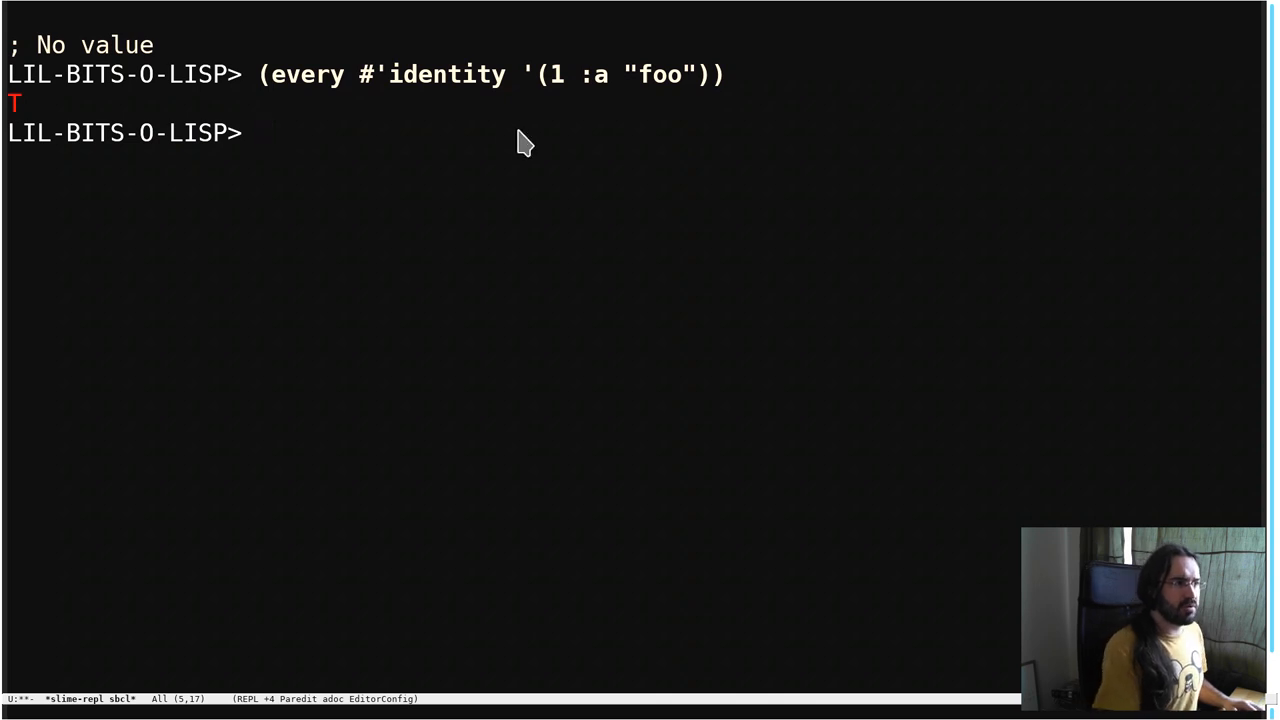
type("ntity '(1 nil \"foo\"))")
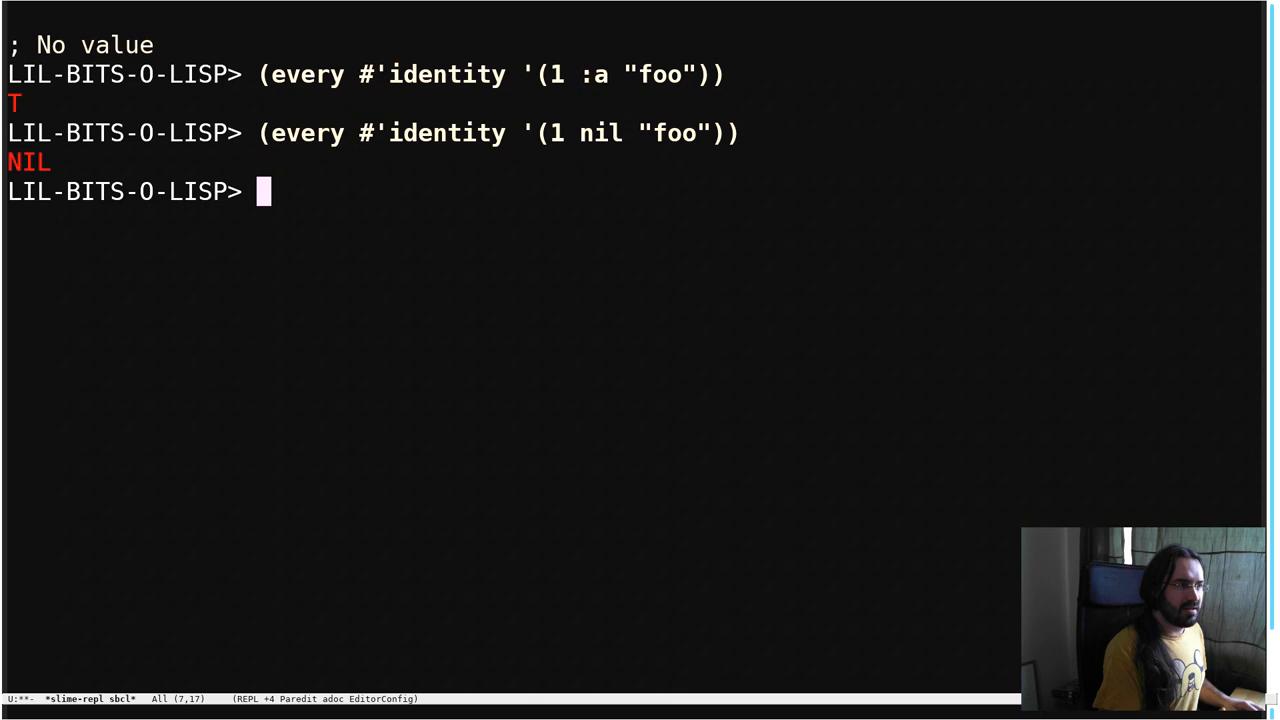
type("(identity")
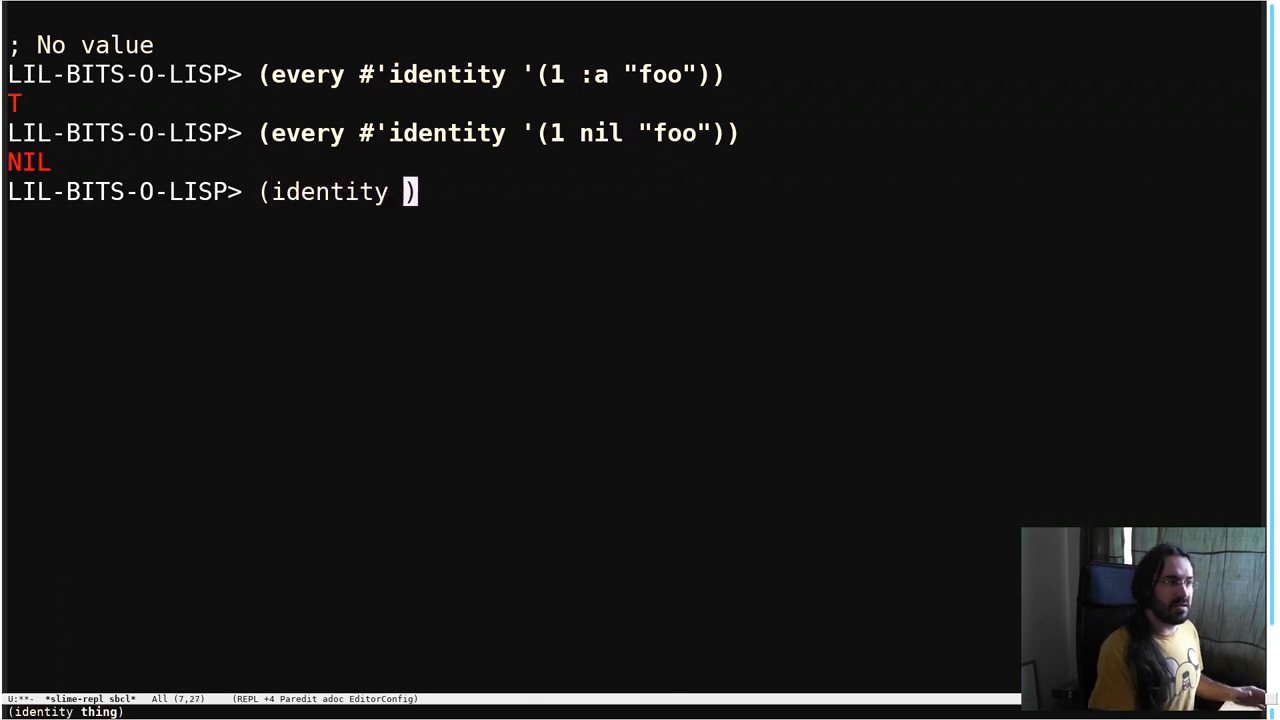
Evaluate (identity 1) → 1 and (identity "foo") → "foo", then recall (every #'identity '(1 nil "foo")) from history.
type("1")
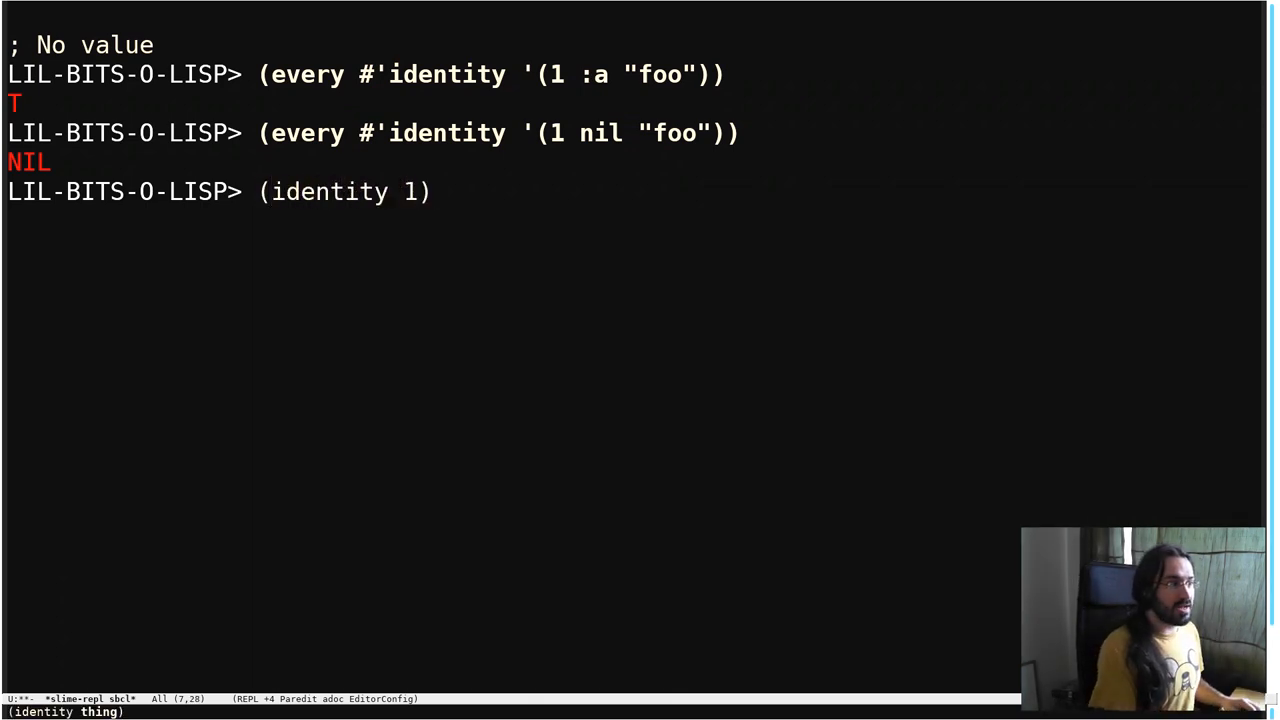
key("Return")
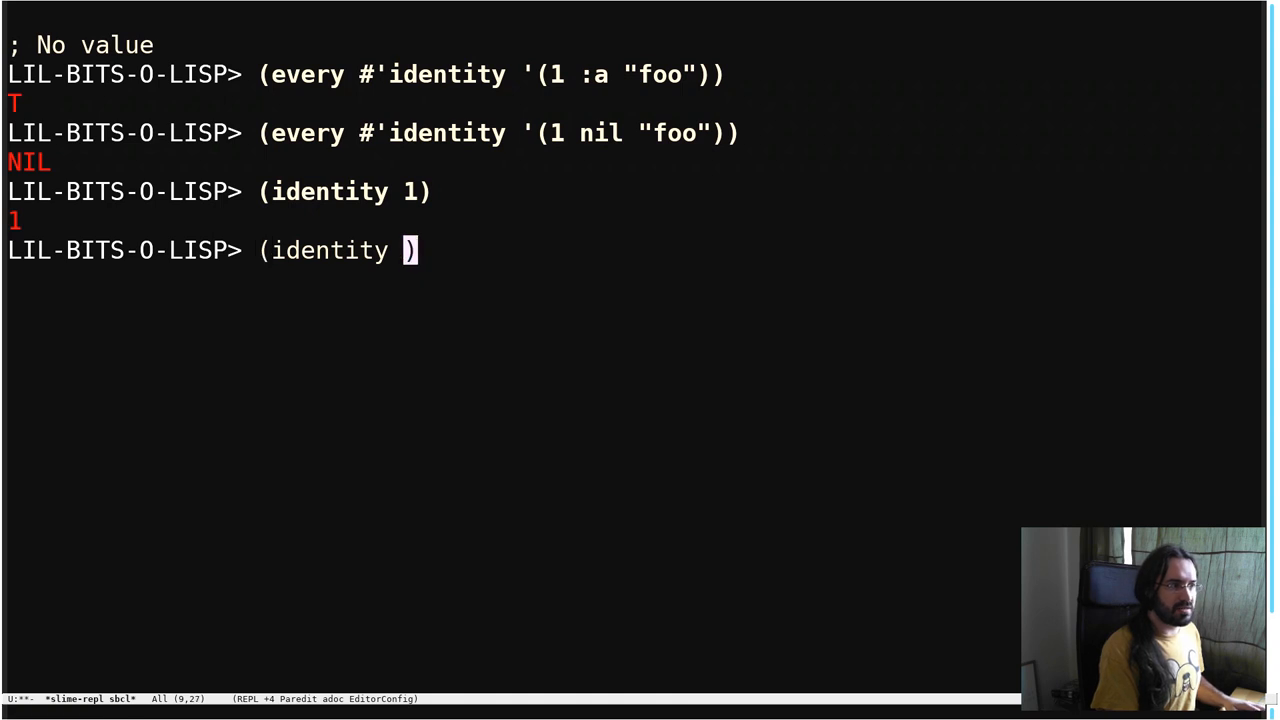
type("\"foo\"")
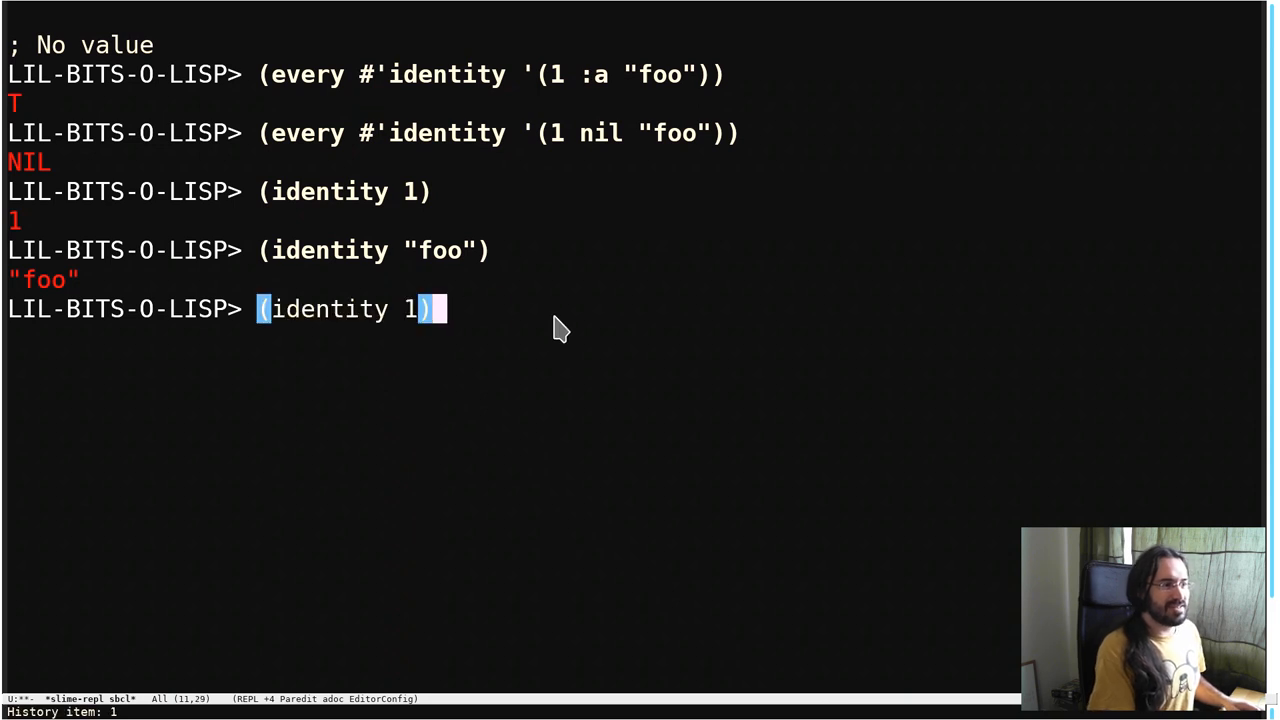
key("Up")
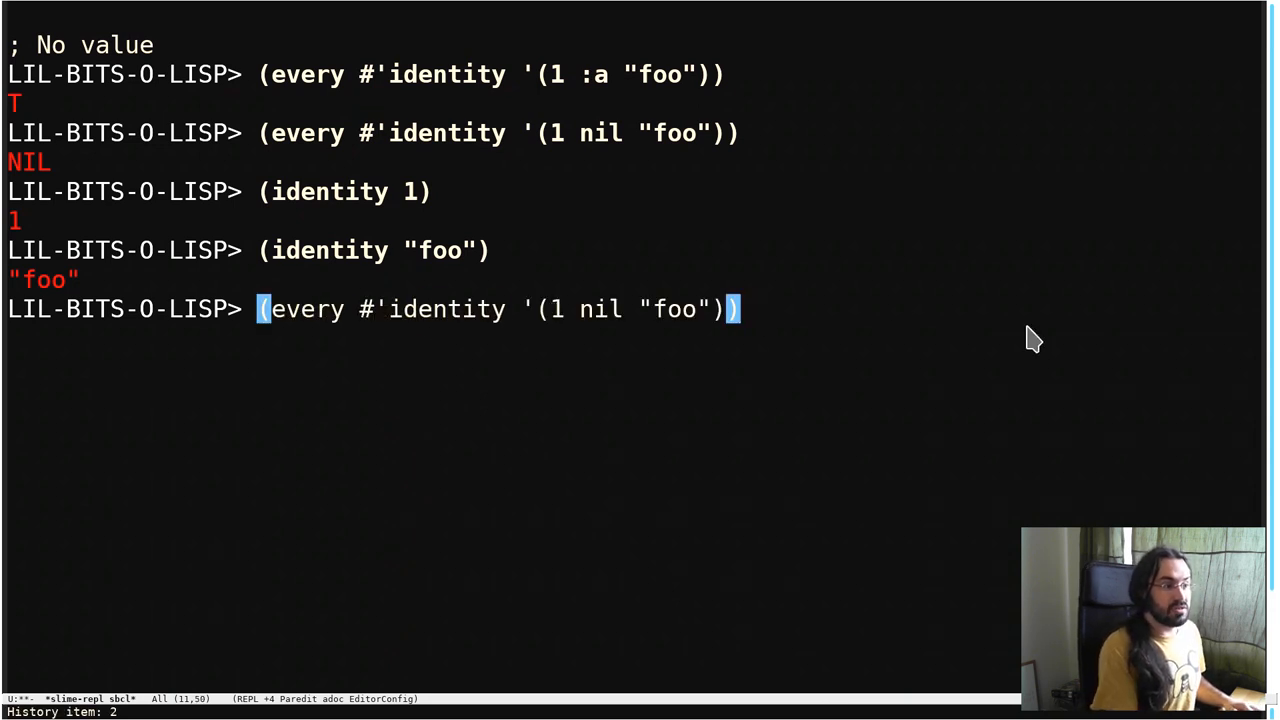